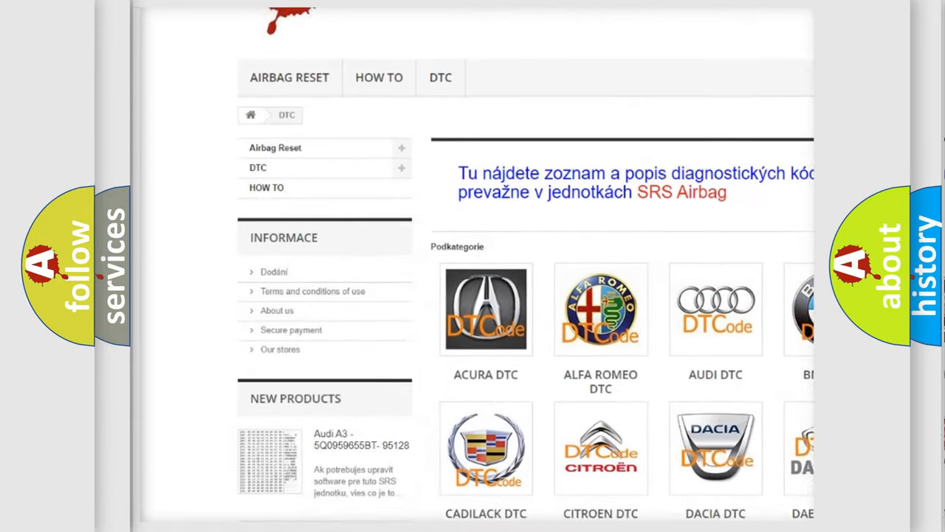
{"action": "scroll", "scroll_direction": "down", "scroll_amount": 3}
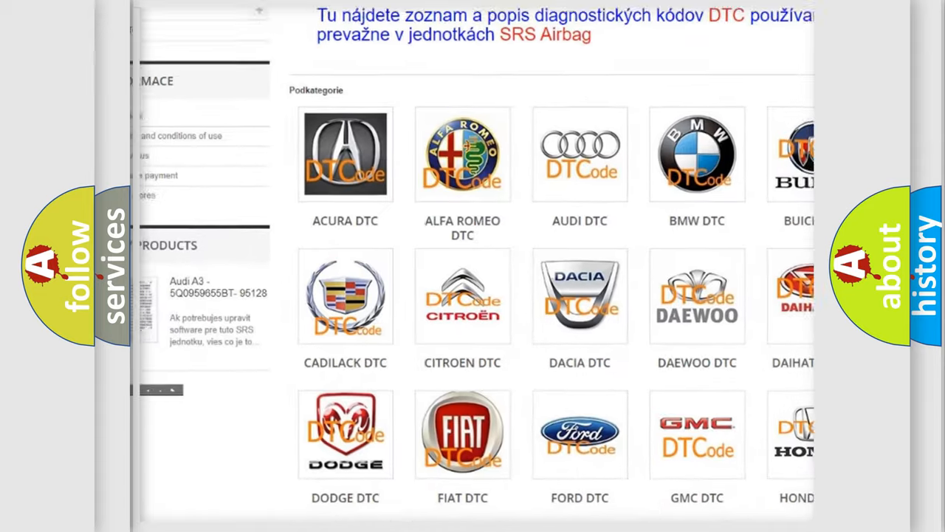